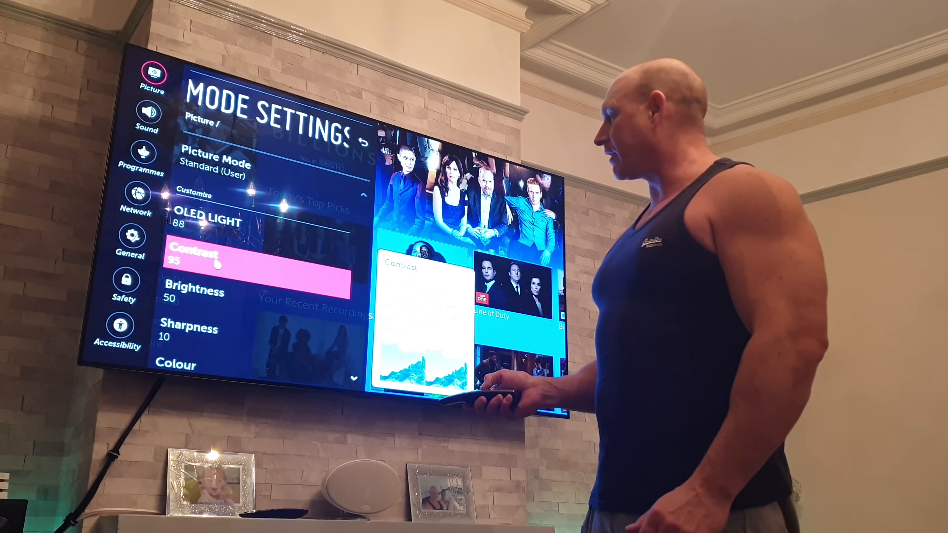
Step: Move down to the "Screen burn test" search results row
{"action": "key", "text": "Down"}
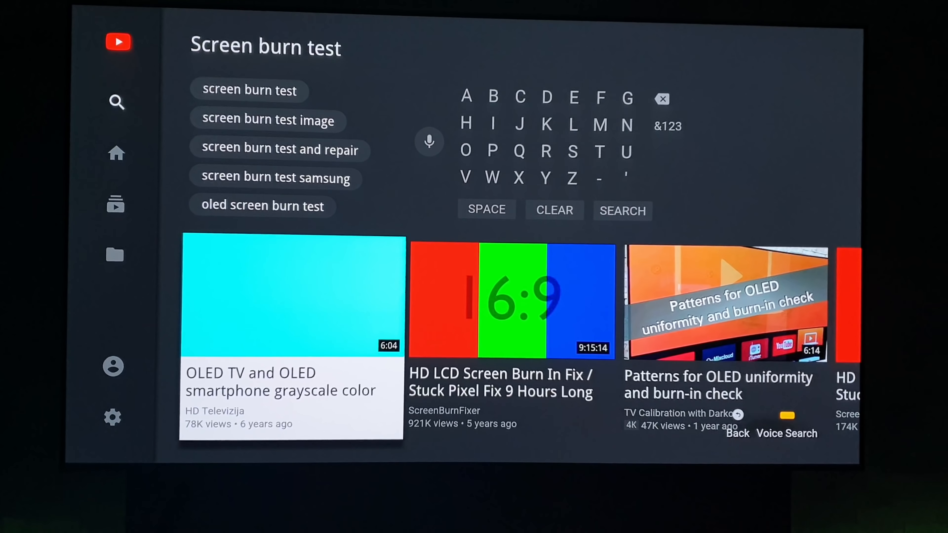
Step: Select the HD Televizija OLED grayscale color sweep video from the results
{"action": "left_click", "coordinate": [293, 296]}
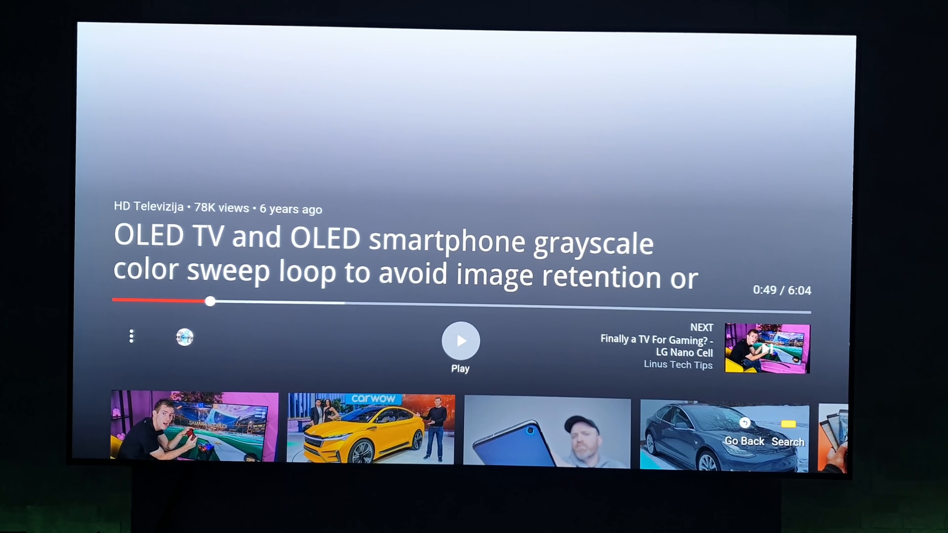
Step: Keep the colour sweep video playing until the screen turns solid green
{"action": "left_click", "coordinate": [460, 337]}
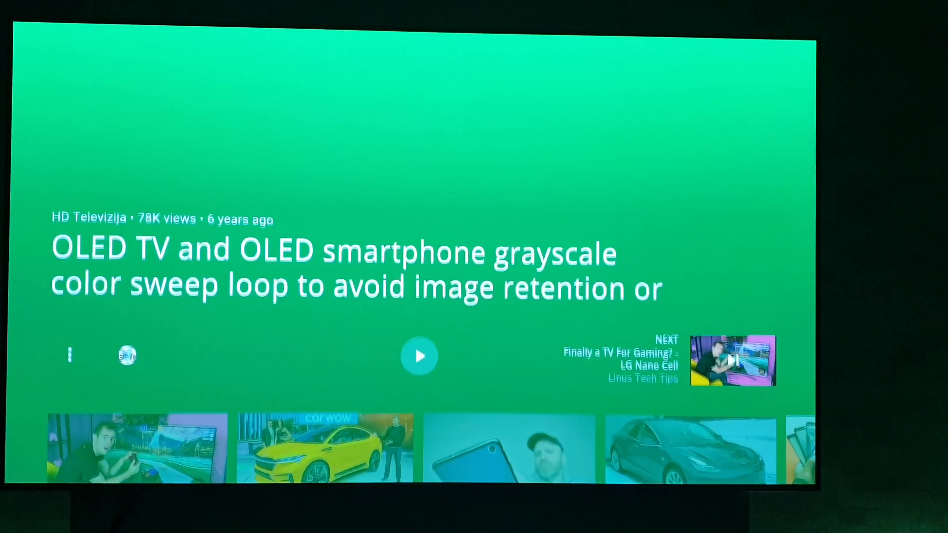
Step: Let the sweep reach the solid red screen at 1:00 of 6:04 and pause it
{"action": "left_click", "coordinate": [420, 356]}
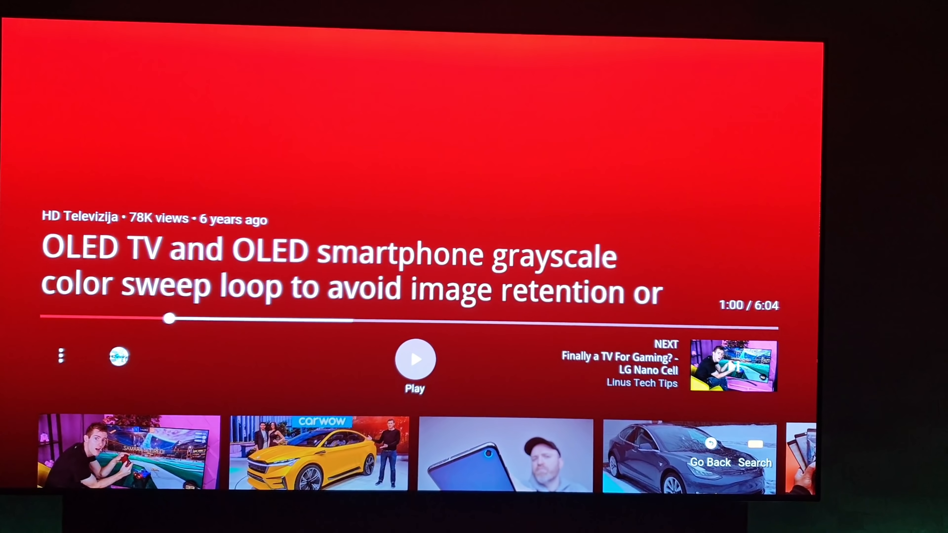
Step: Leave the colour sweep video and return to the "Screen burn test" results
{"action": "left_click", "coordinate": [415, 358]}
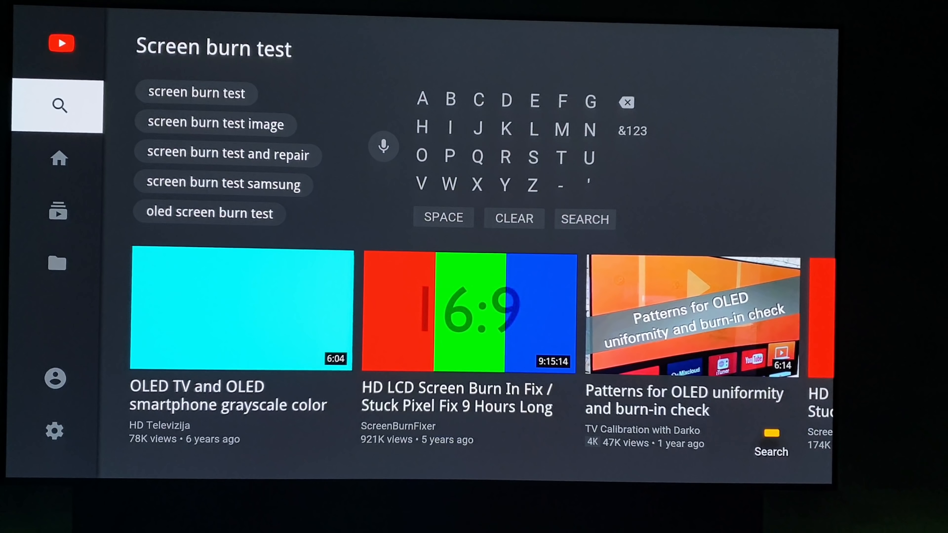
Step: Start a new search for "5% grey scale" showing the OLED vertical banding 5% Gray test
{"action": "left_click", "coordinate": [59, 158]}
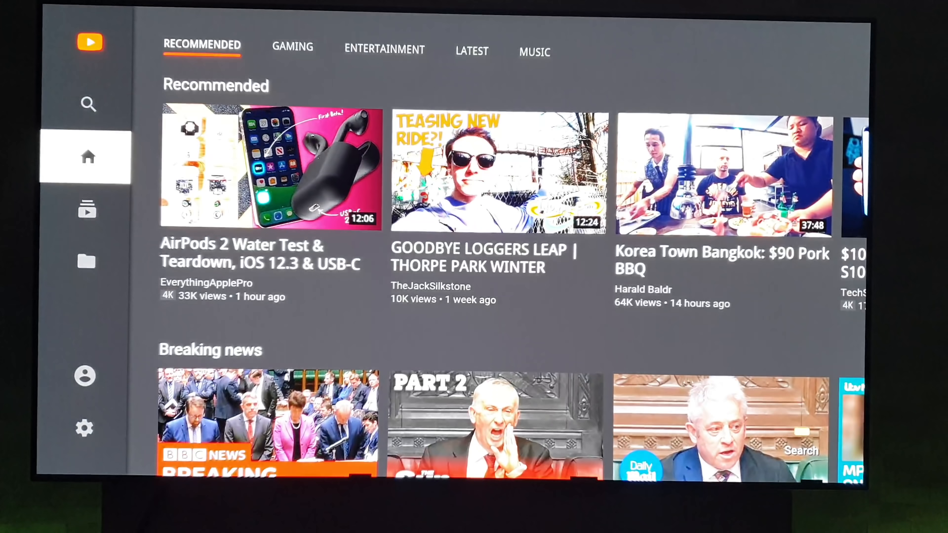
{"action": "left_click", "coordinate": [88, 105]}
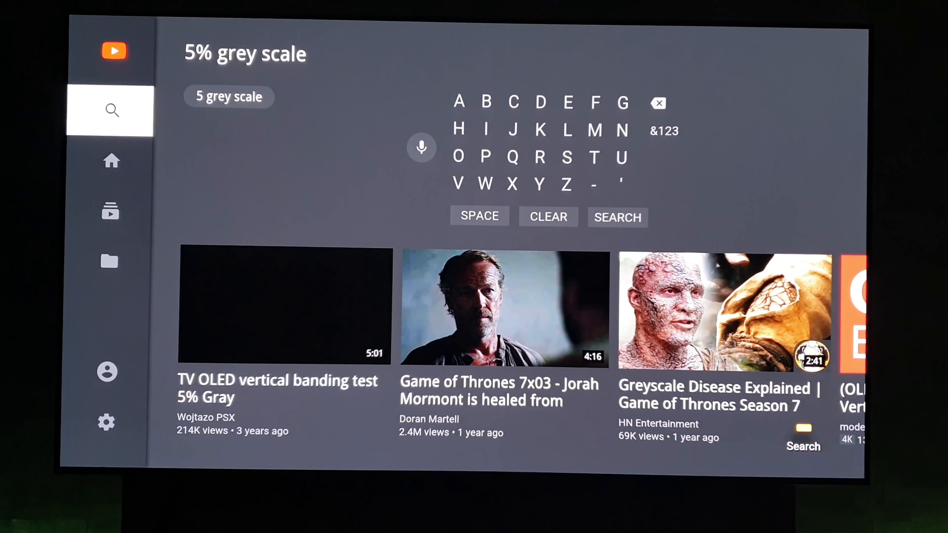
Step: Search for "15% greyscale" and browse the results row for banding test clips
{"action": "left_click", "coordinate": [111, 160]}
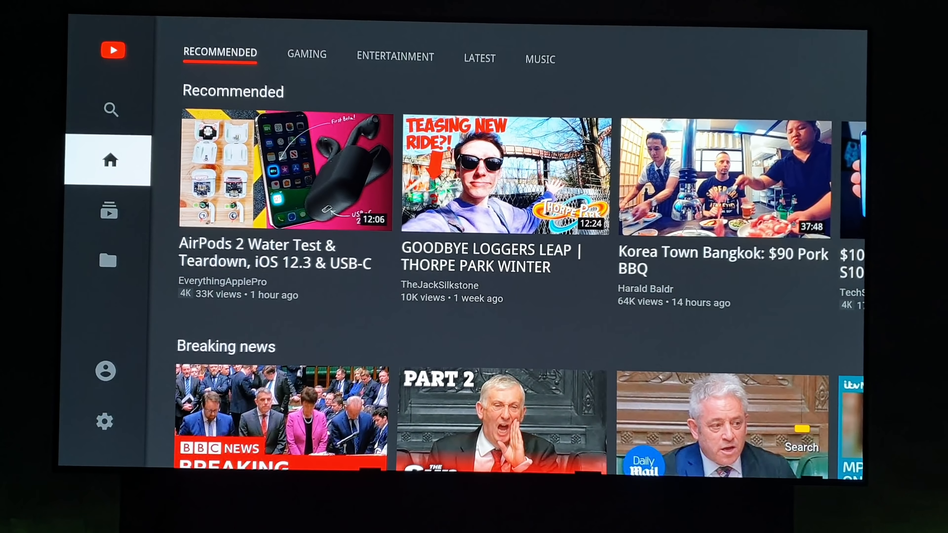
{"action": "left_click", "coordinate": [110, 110]}
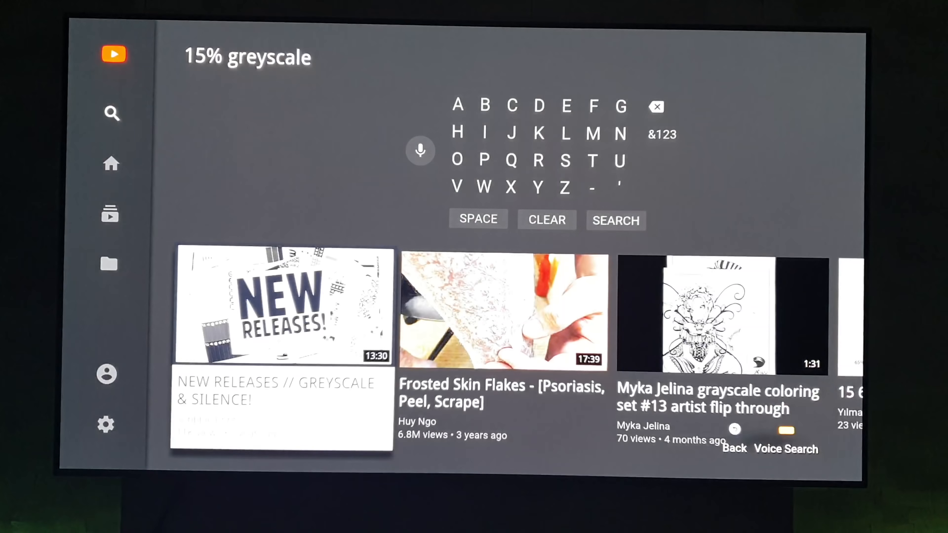
{"action": "scroll", "scroll_direction": "right", "scroll_amount": 3}
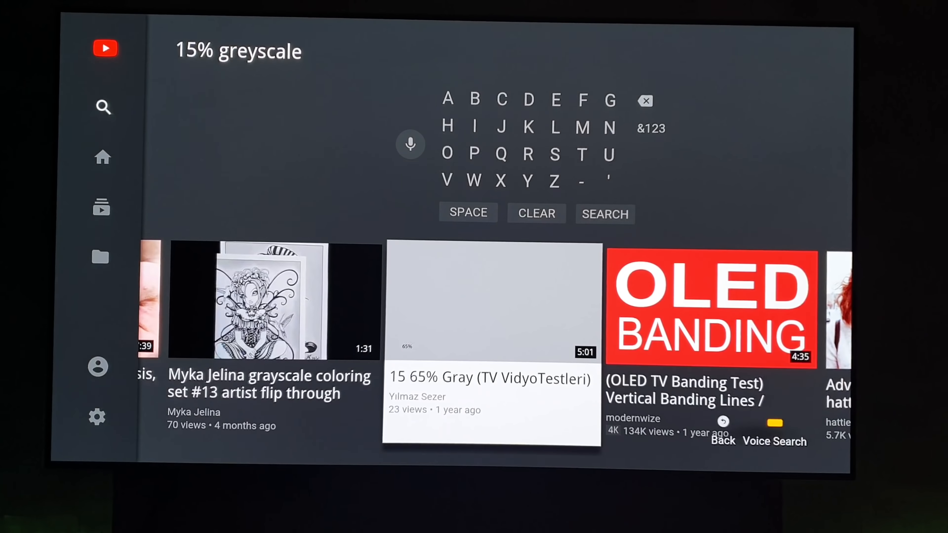